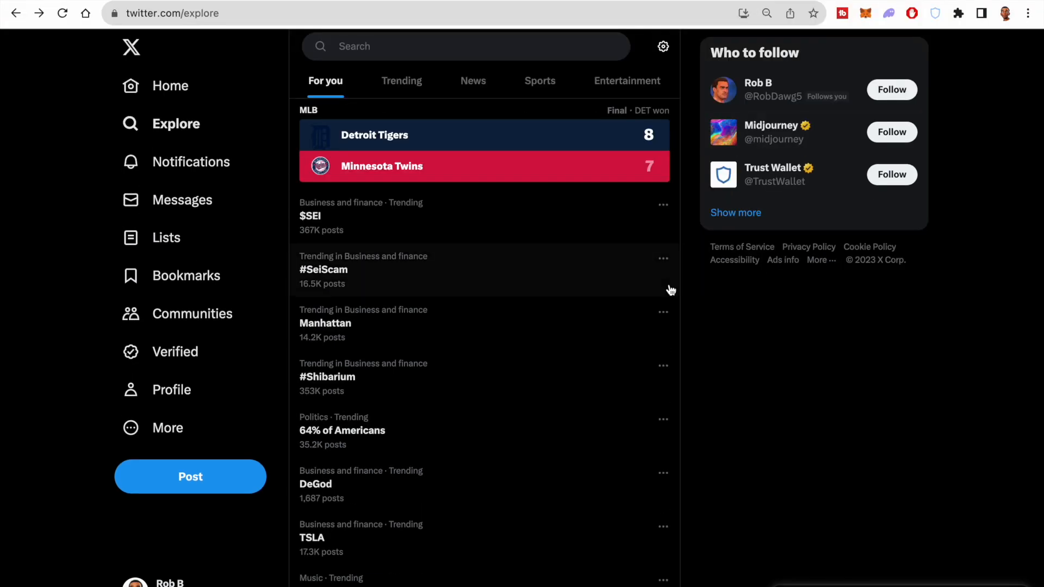
mouse_move(540, 218)
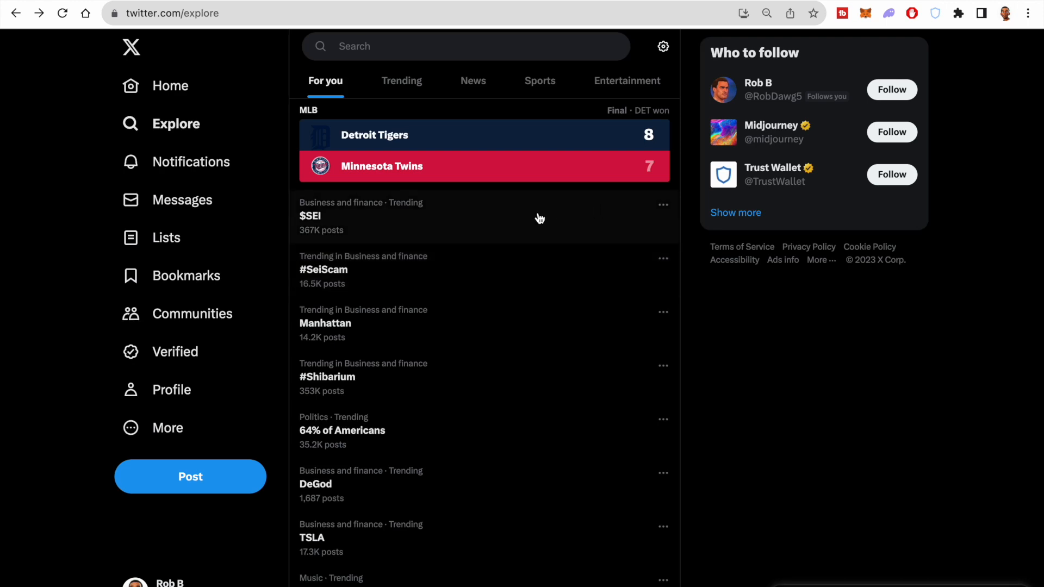
Step: Browse the $SEI trend's Top results, reaching Tinkard.eth's zkSync NFT airdrop post
click(309, 216)
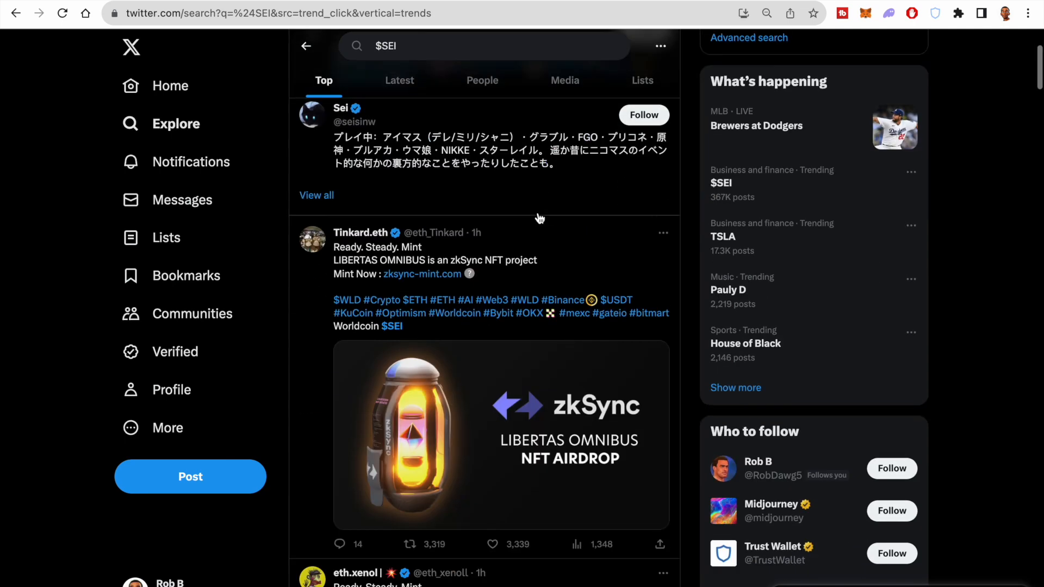
scroll(down, 3)
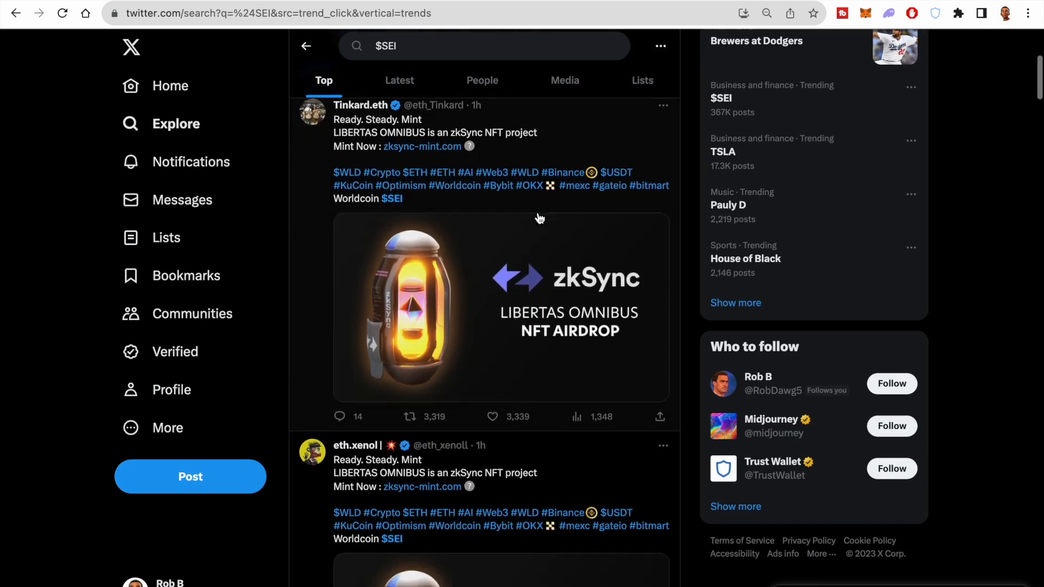
scroll(down, 3)
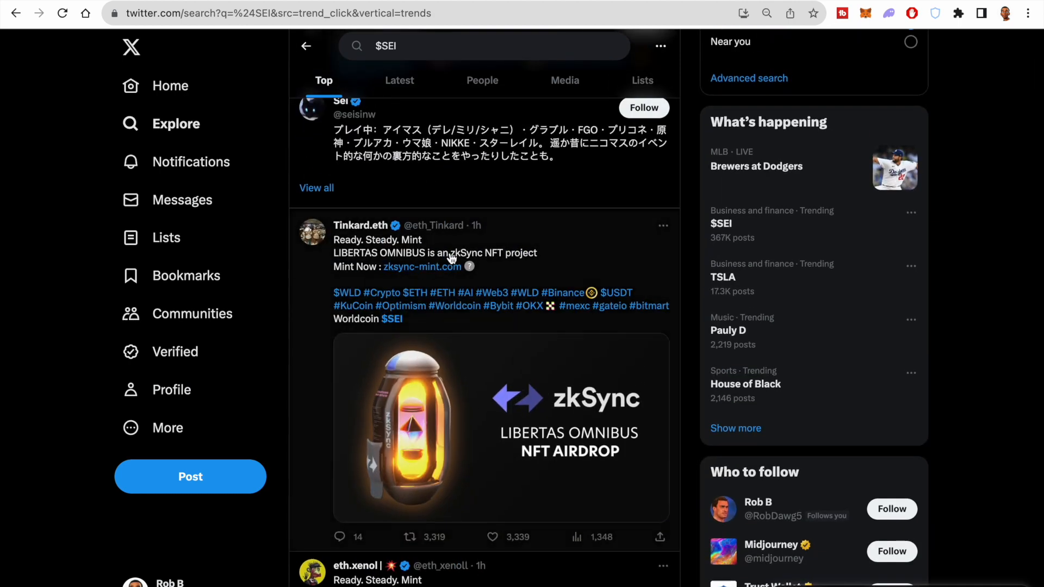
mouse_move(476, 242)
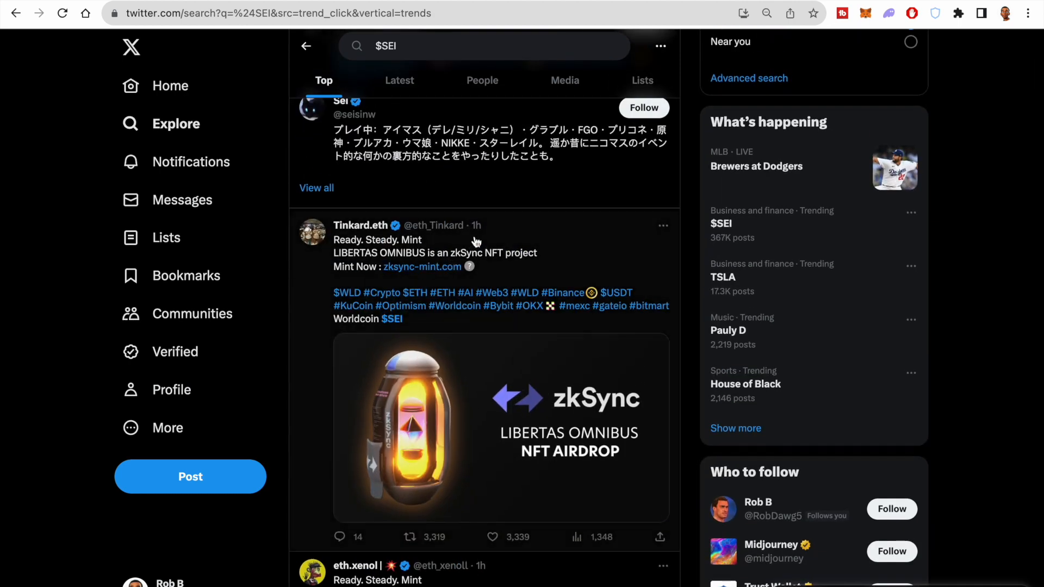
mouse_move(450, 236)
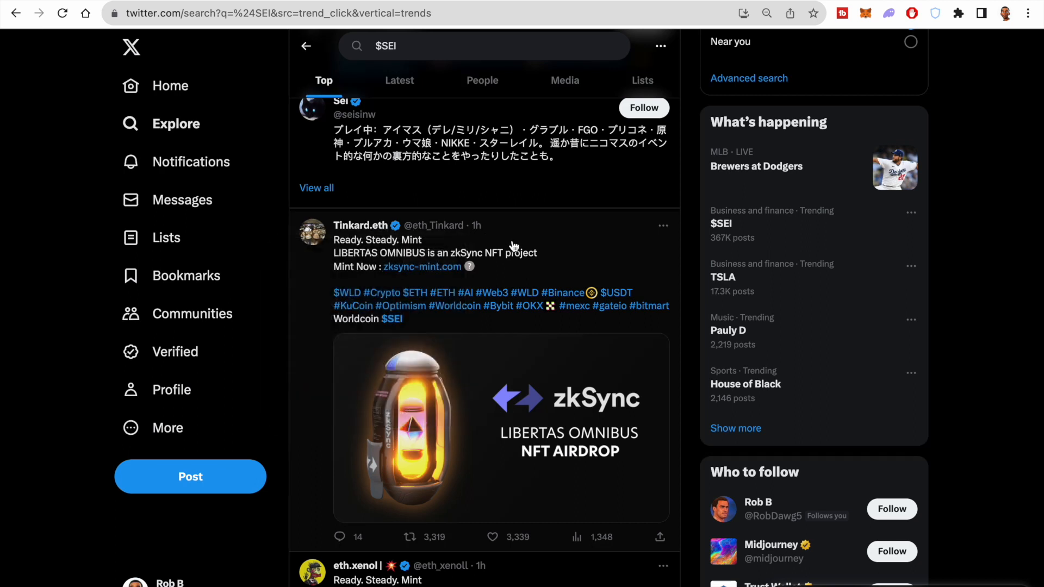
mouse_move(498, 192)
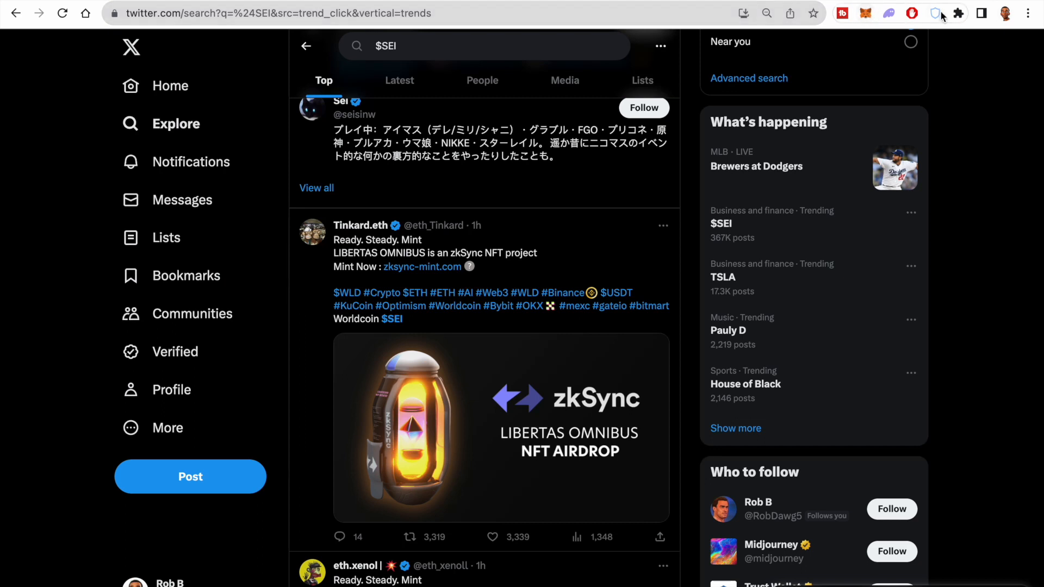
click(936, 13)
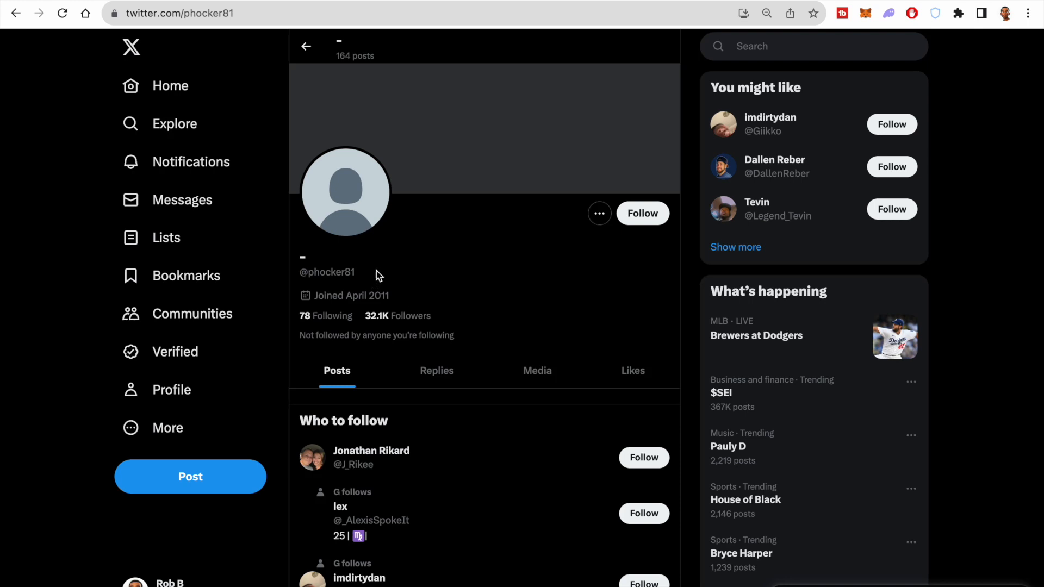
scroll(down, 3)
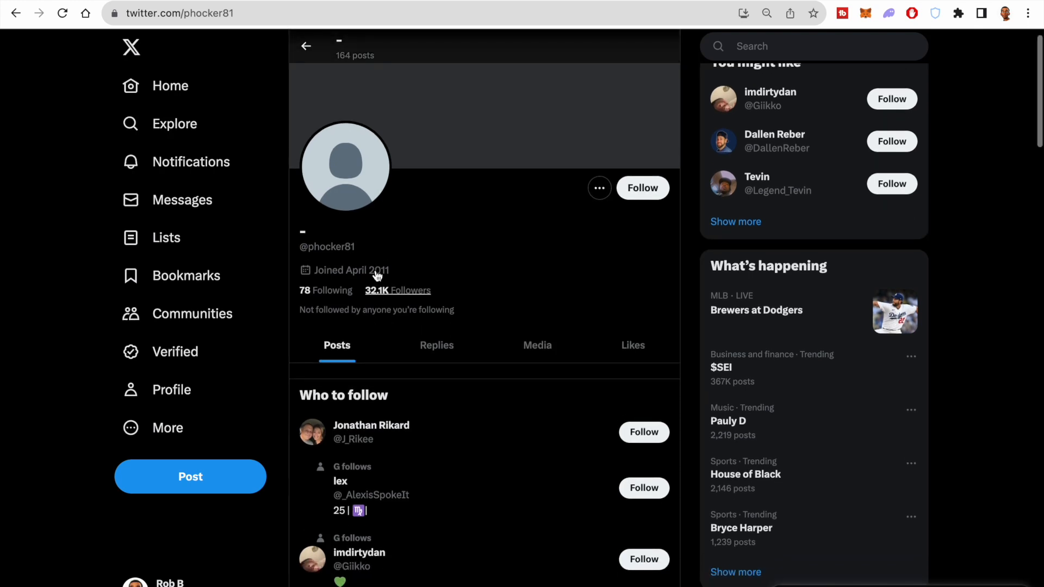
scroll(down, 3)
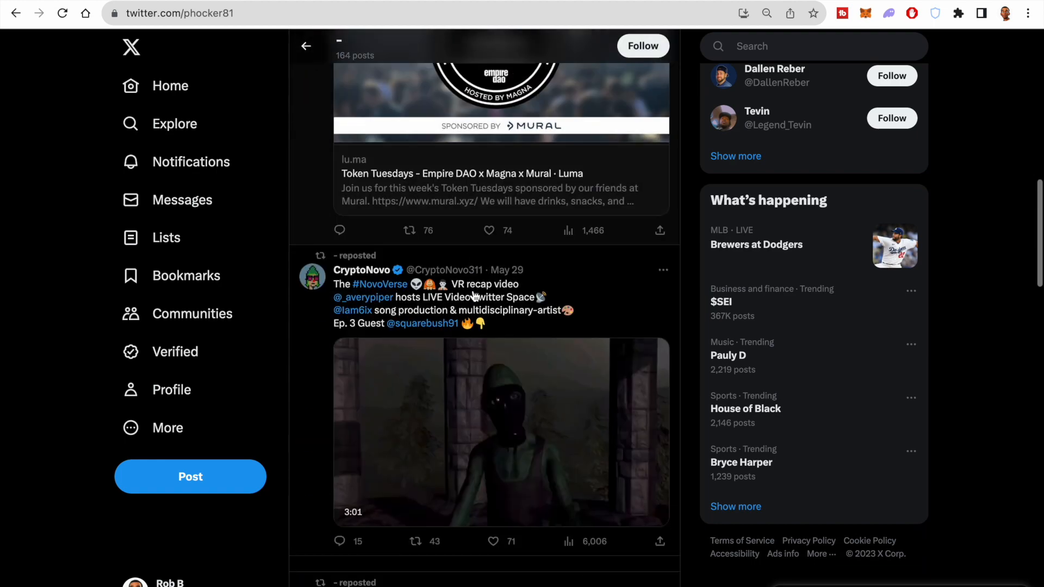
scroll(down, 3)
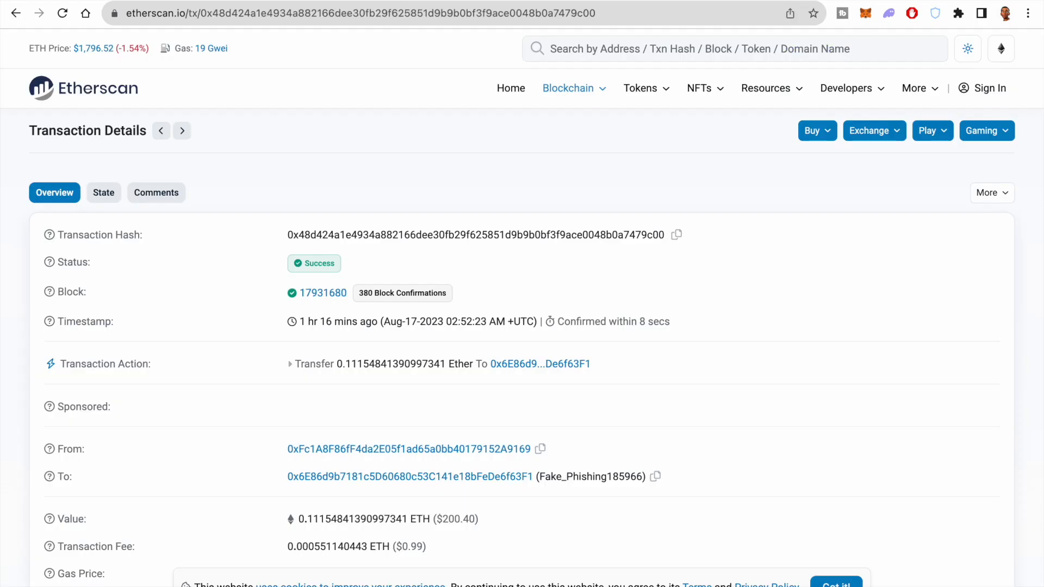
mouse_move(514, 533)
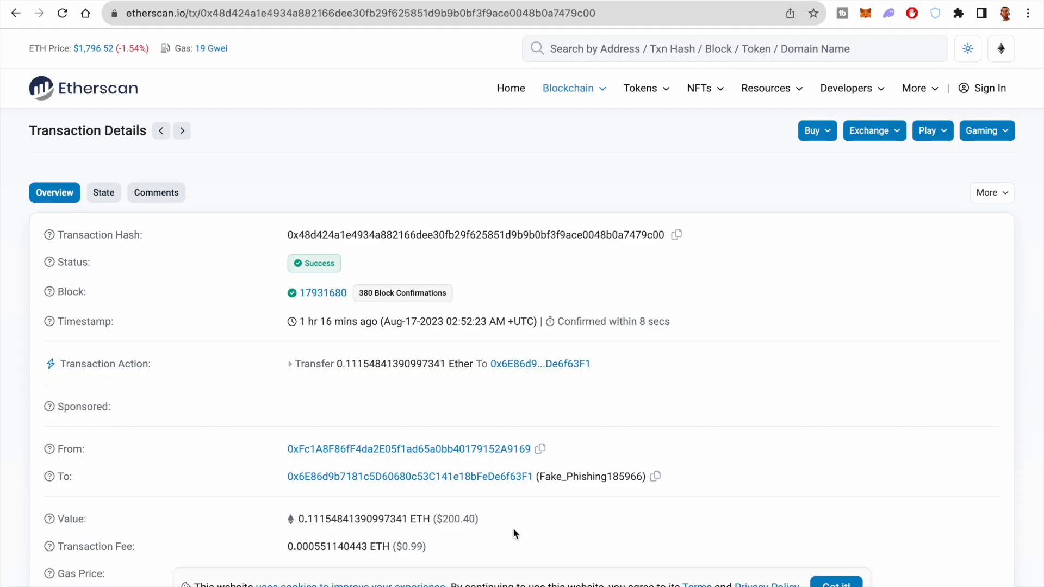
Step: Highlight the transfer's $200.40 dollar value beside the Fake_Phishing185966 recipient
drag(431, 518, 478, 519)
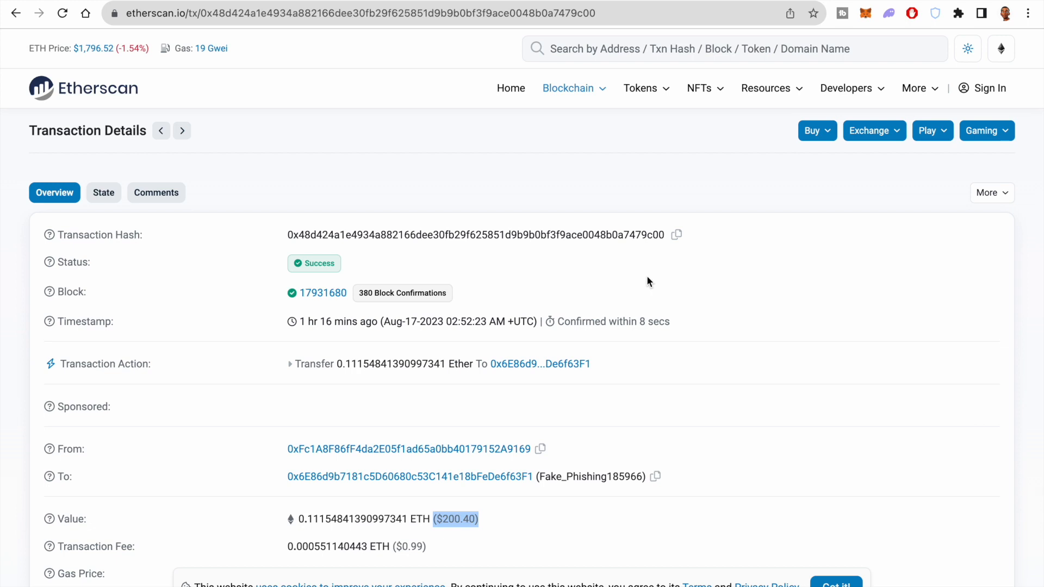
mouse_move(508, 535)
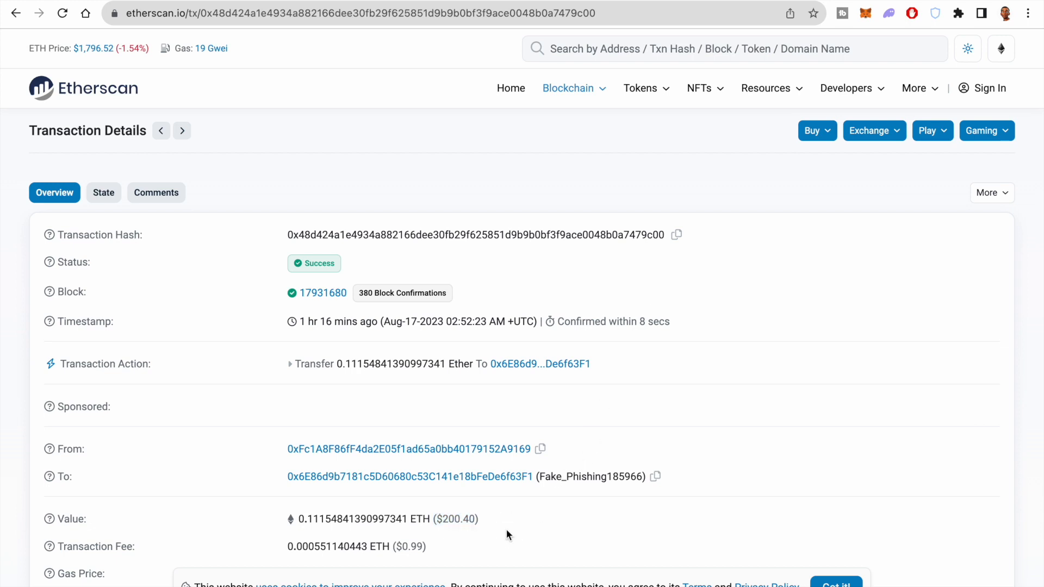